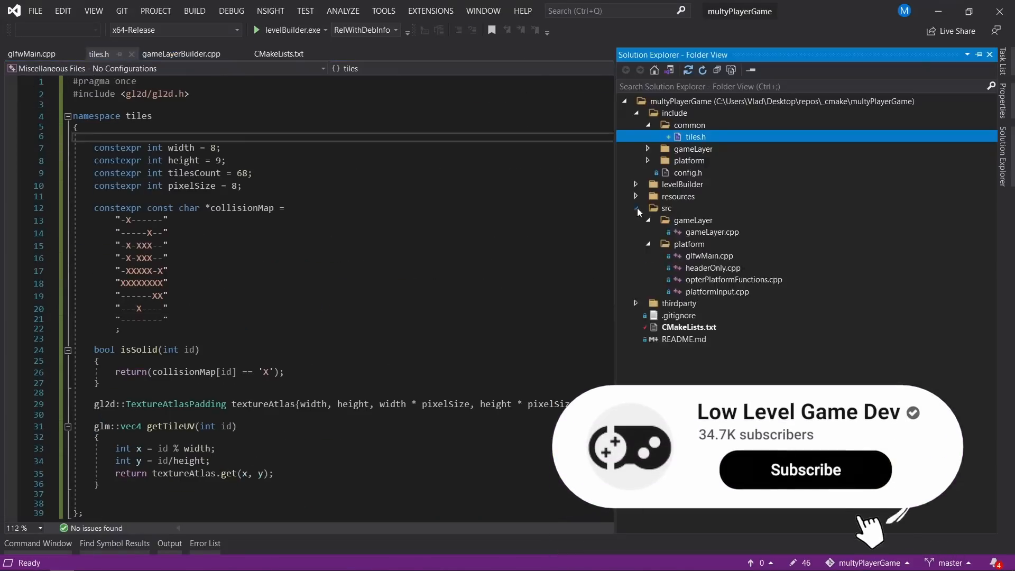
- Open the project's CMakeLists.txt, then move to the OpenGL Renderer source file
click(279, 54)
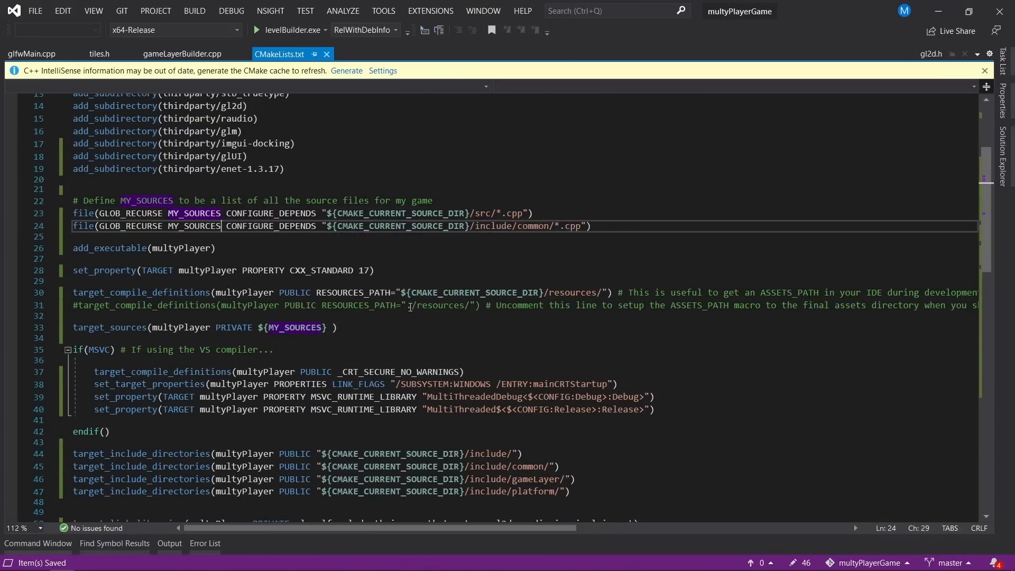
right_click(688, 125)
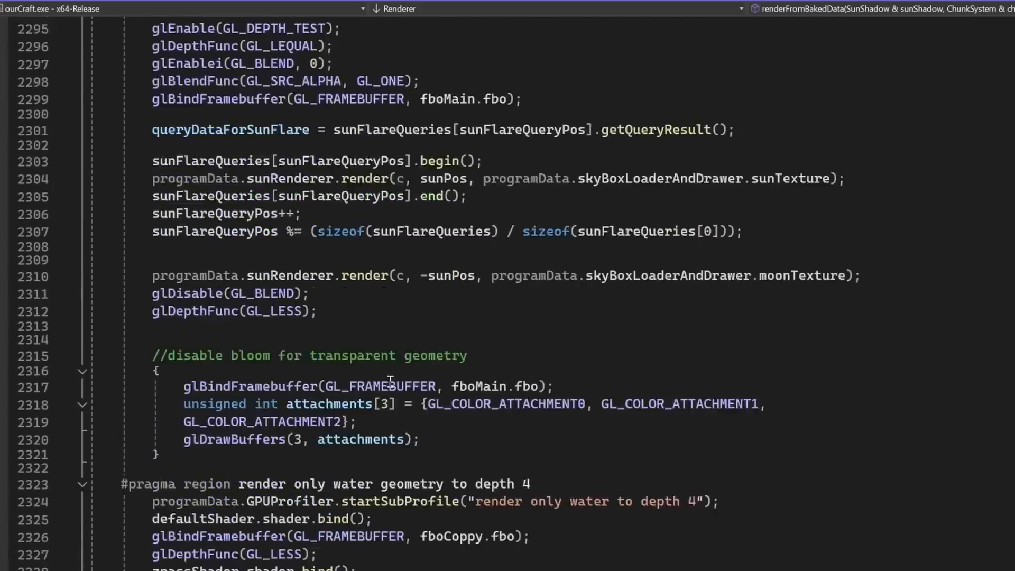
- Scroll to the short listing that calls foo1 through foo5
scroll(down, 3)
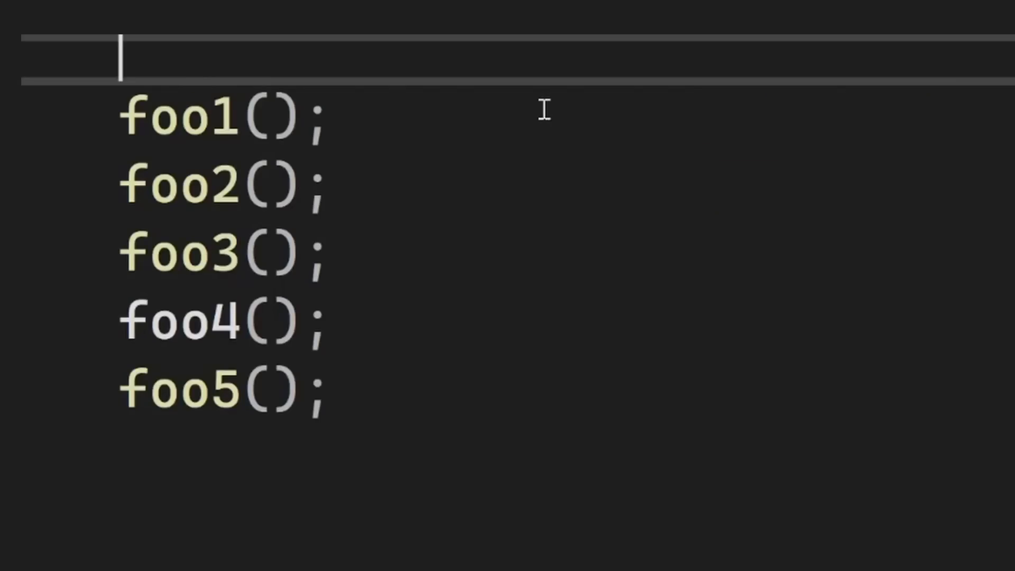
key(Ctrl+/)
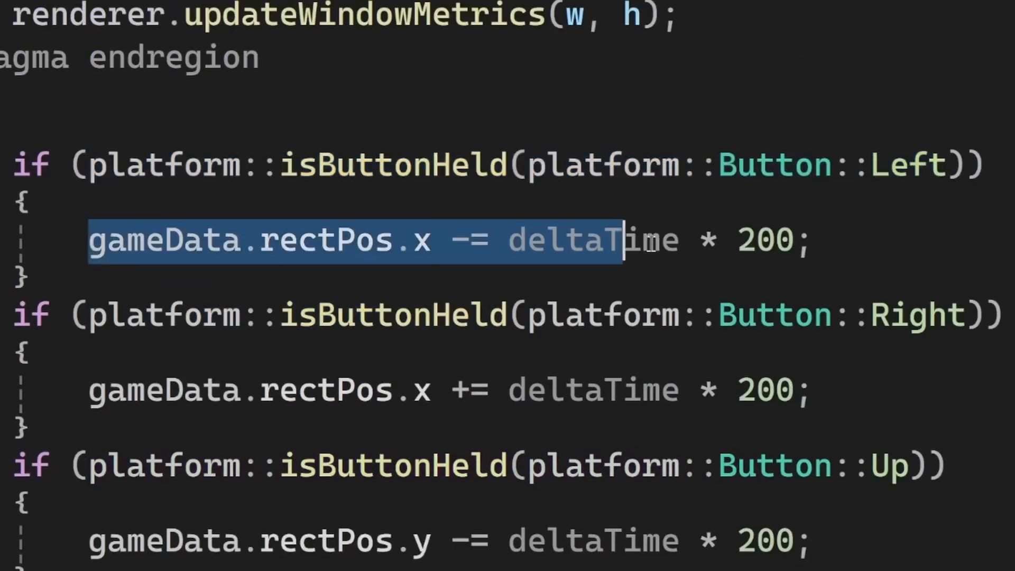
- Add two std::cout lines printing gameData.rectPos x and y in gameLogic
scroll(down, 3)
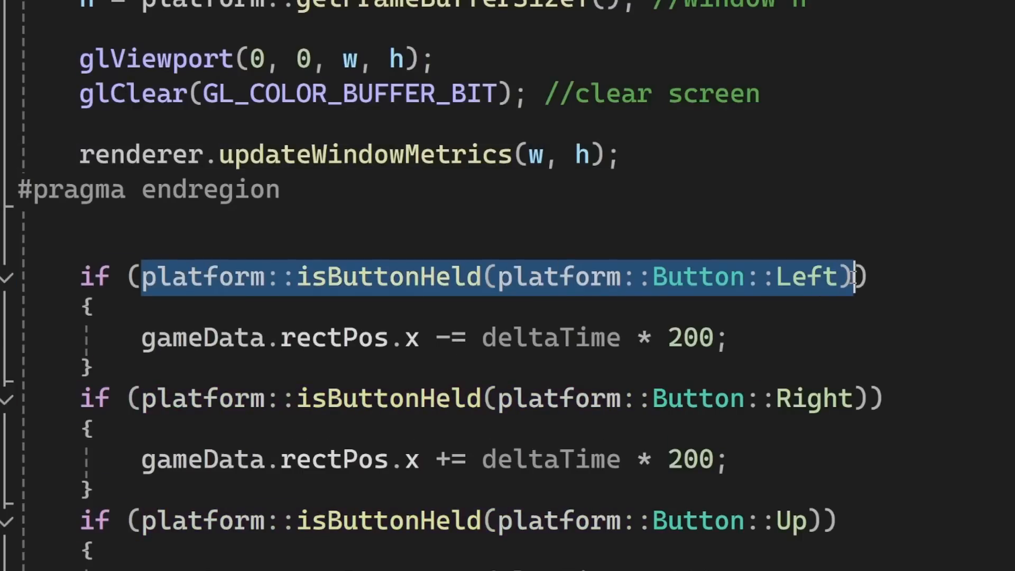
text(std::cout <<)
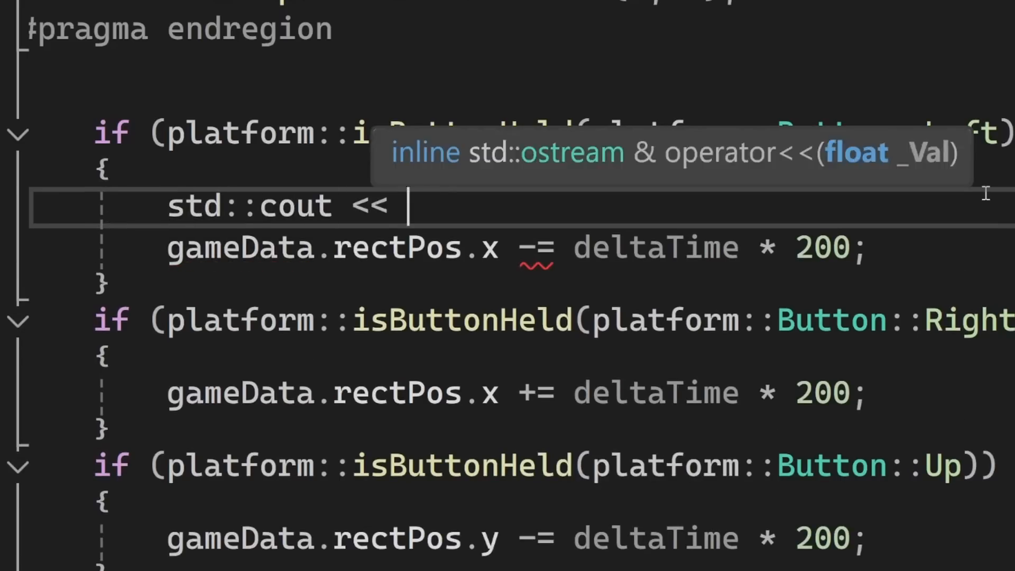
scroll(down, 3)
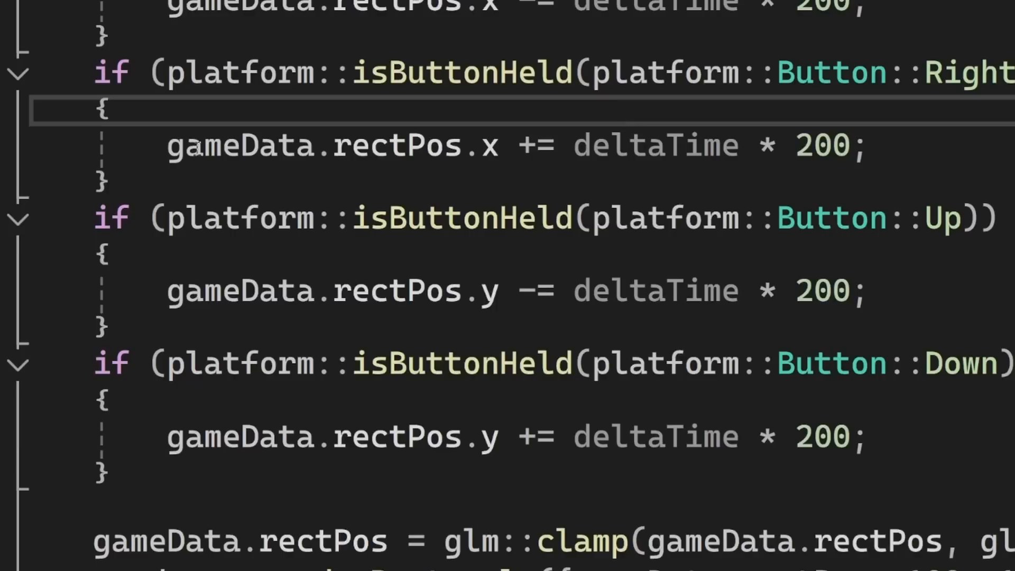
text(std::cout << gameData.rectPos.x << " " <<)
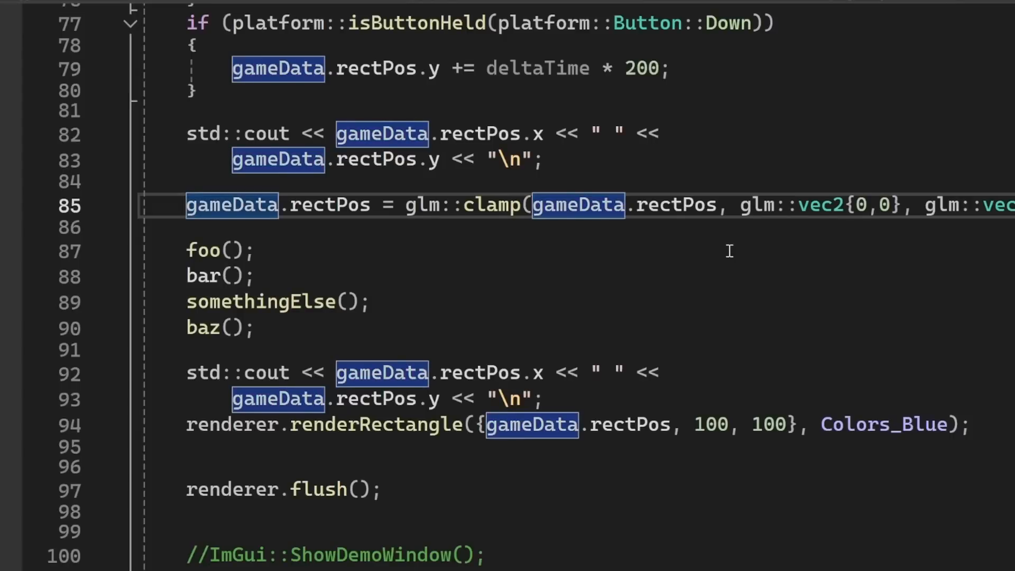
- Toggle line comments with Ctrl+/ and build and launch the game
key(ctrl+/)
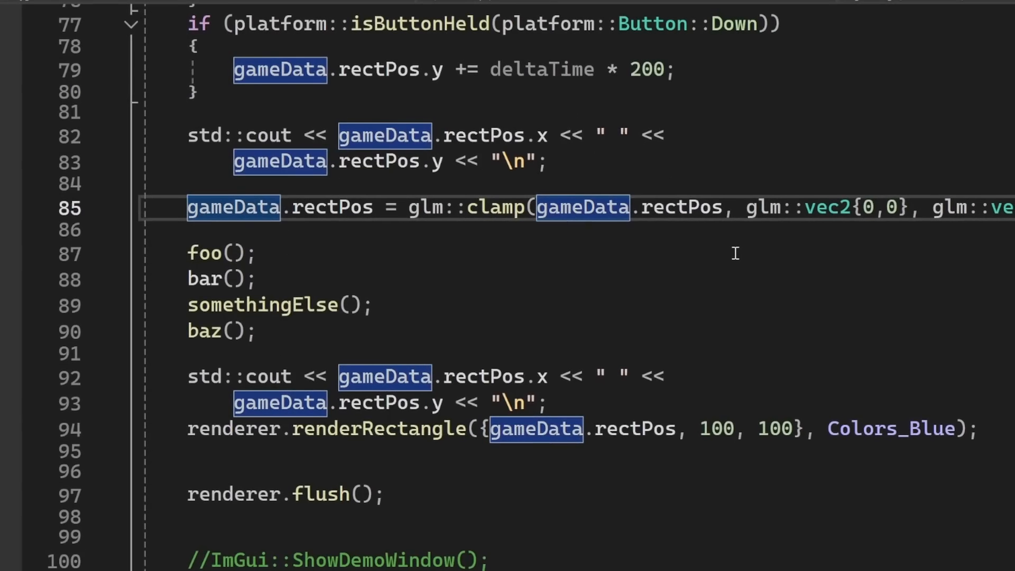
key(ctrl+/)
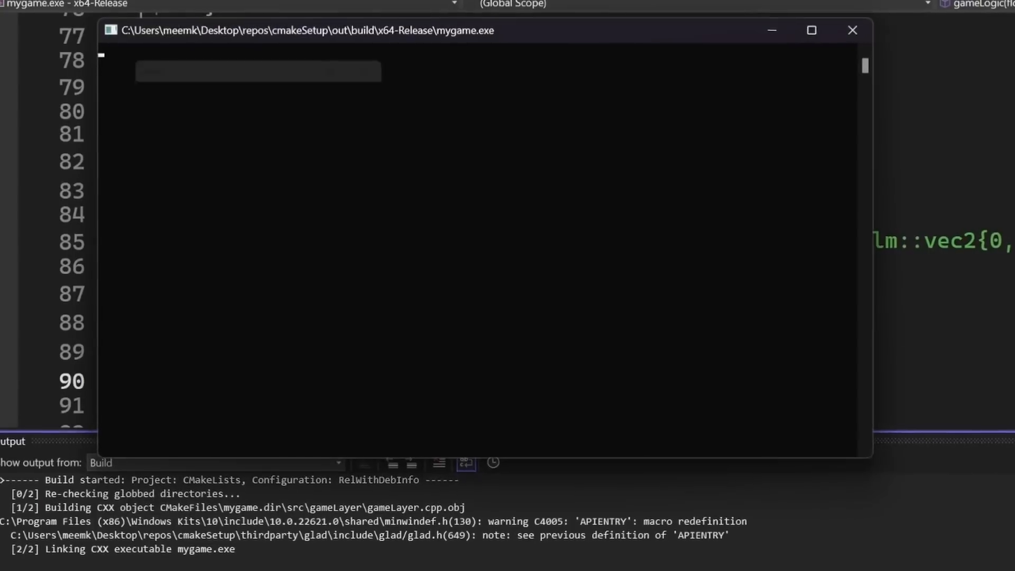
click(853, 30)
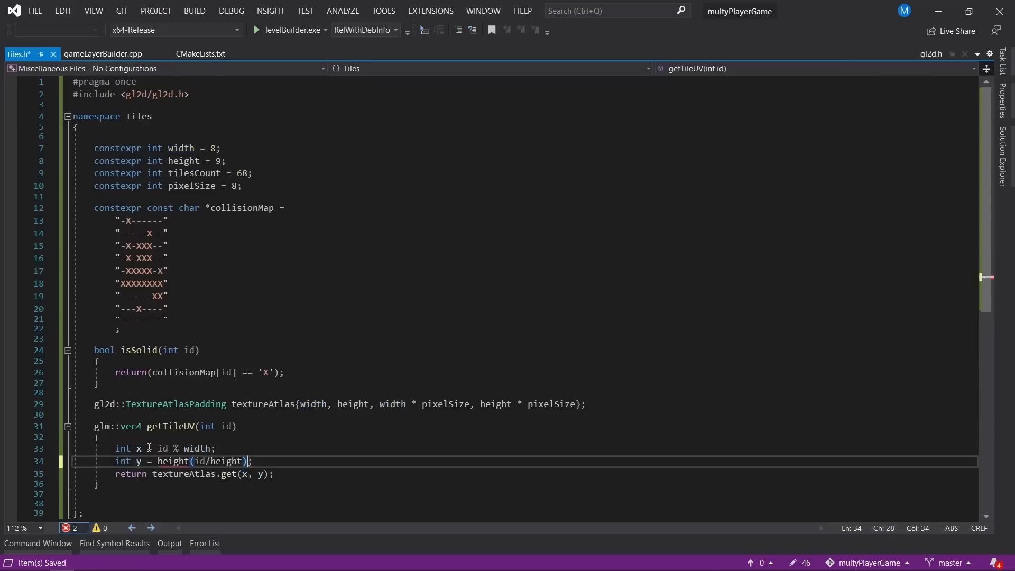
- Switch to the x64-Debug configuration and run mygame, hitting the abort() Debug Error
click(101, 54)
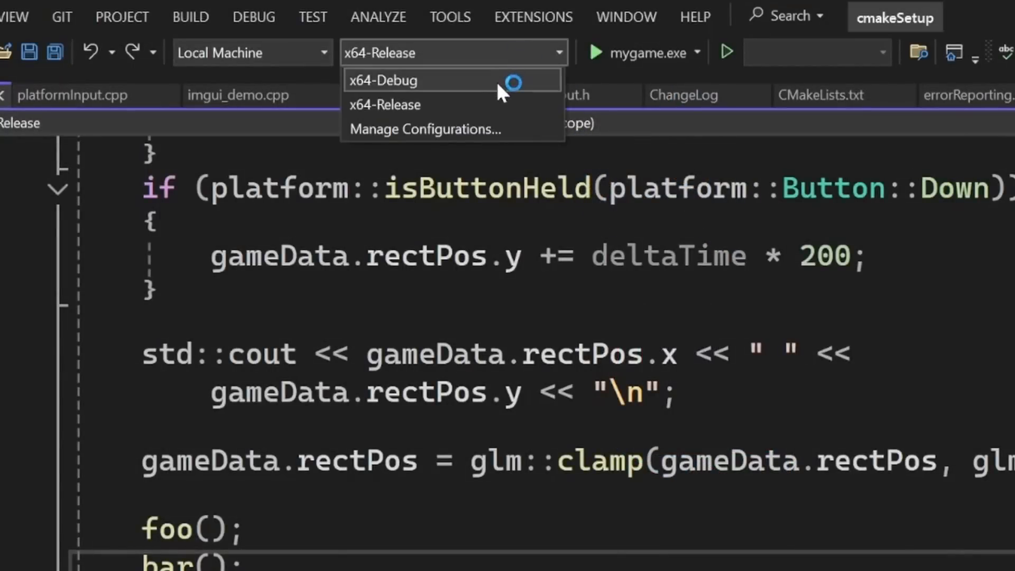
click(383, 80)
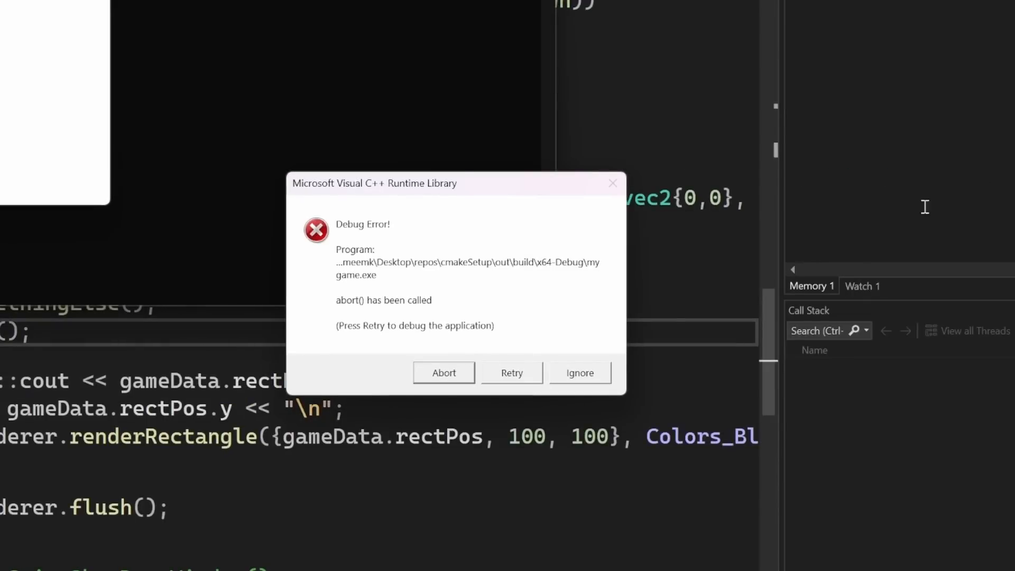
- Retry to debug the abort, continue, then Break All to pause the game
click(511, 373)
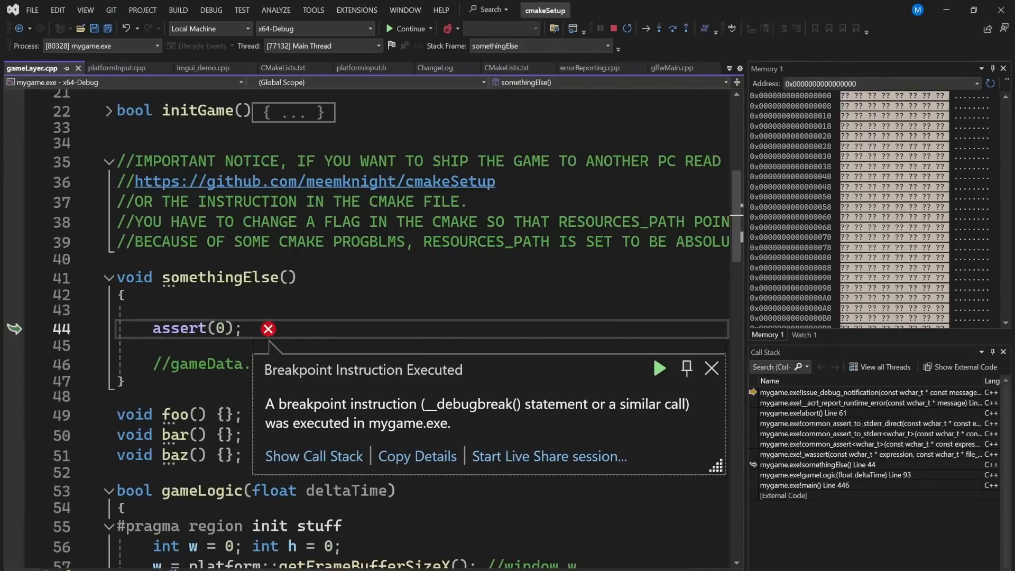
click(659, 367)
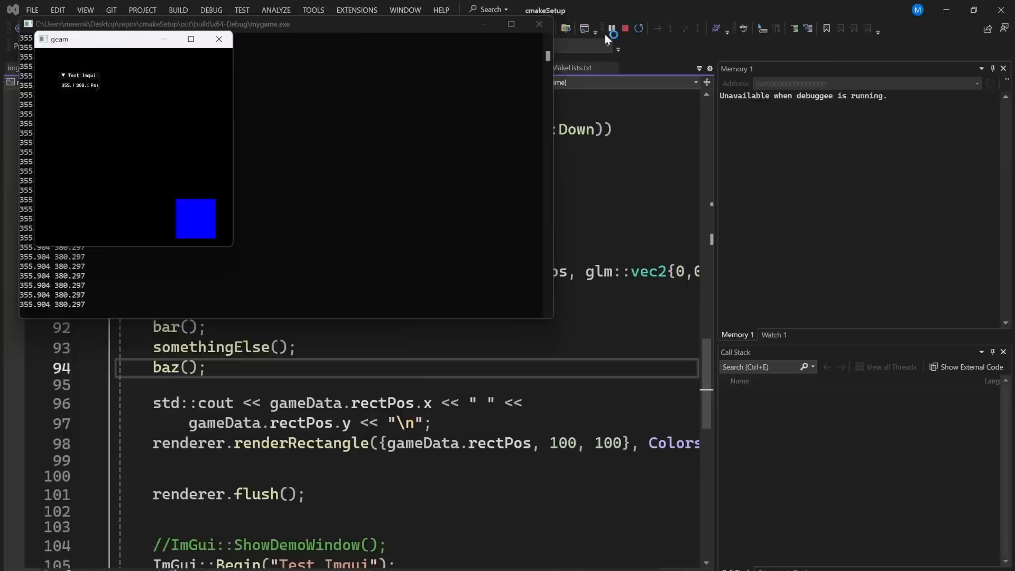
click(611, 28)
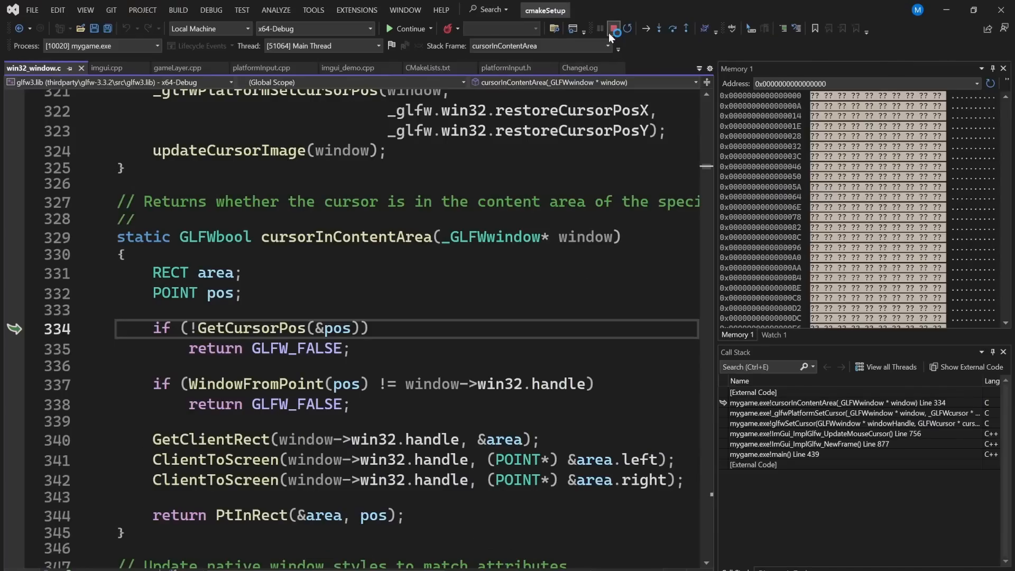
click(613, 29)
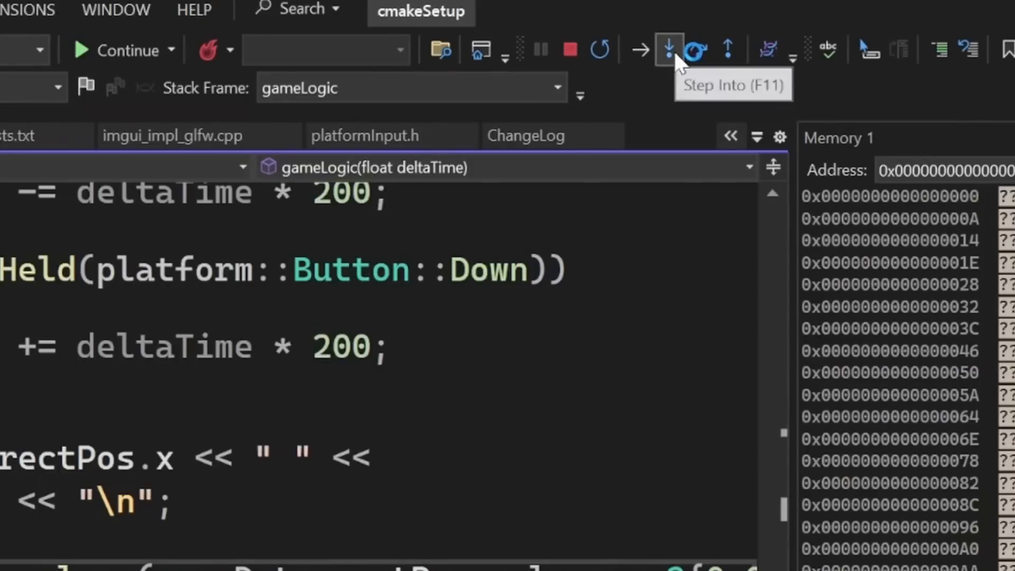
mouse_move(695, 49)
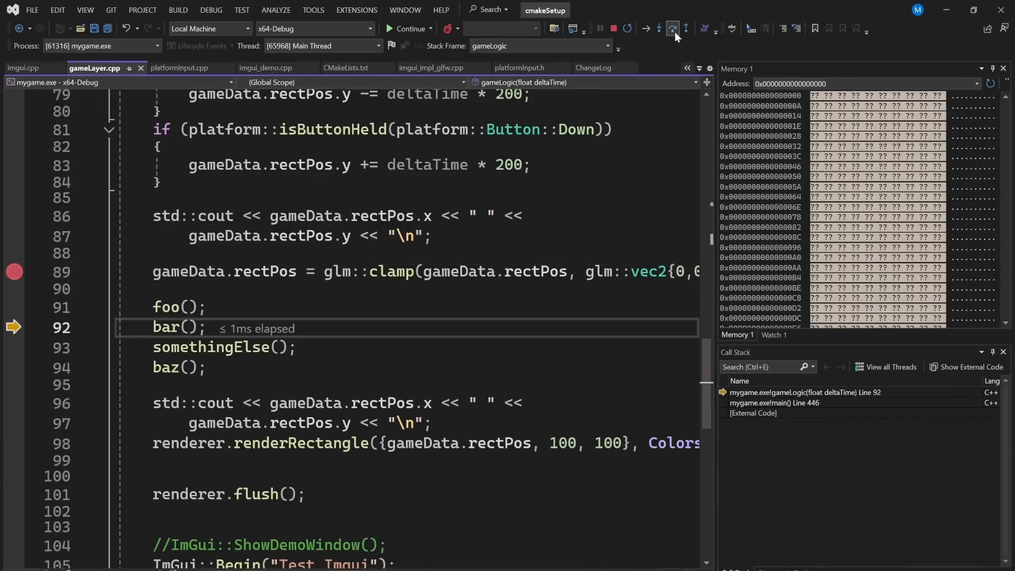
- Step over bar(), step into somethingElse(), and step back out to gameLogic
click(659, 28)
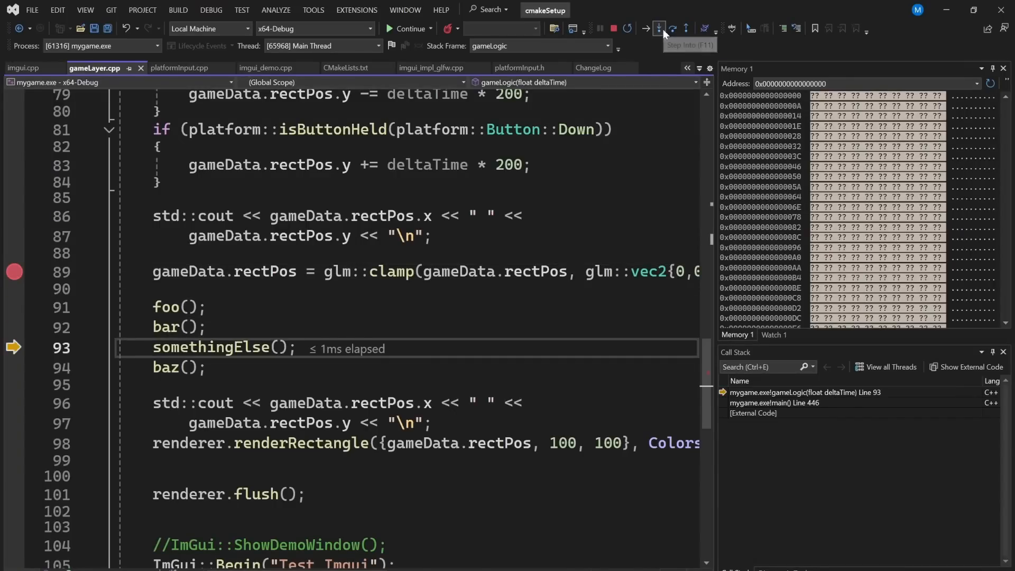
click(658, 29)
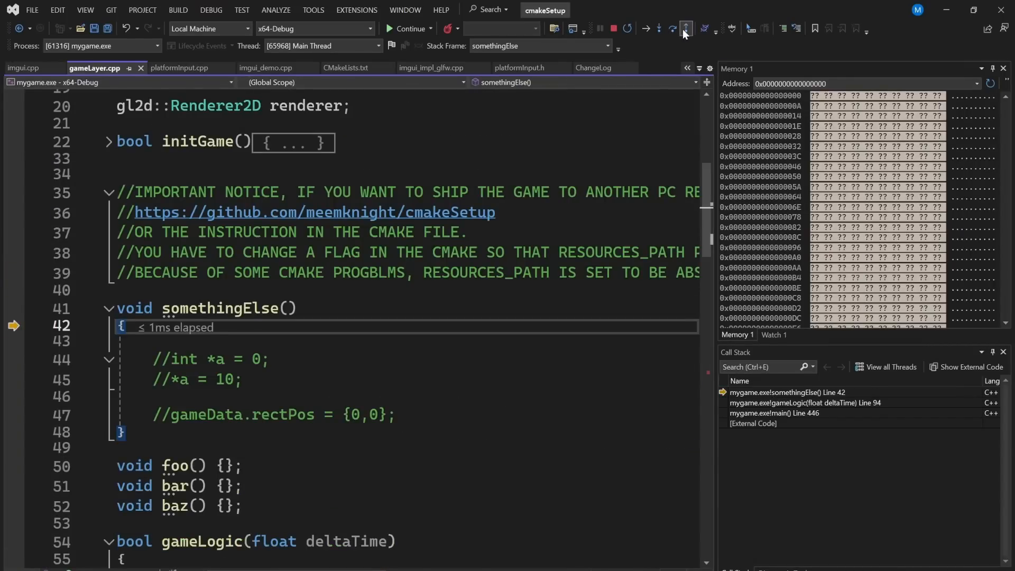
click(684, 28)
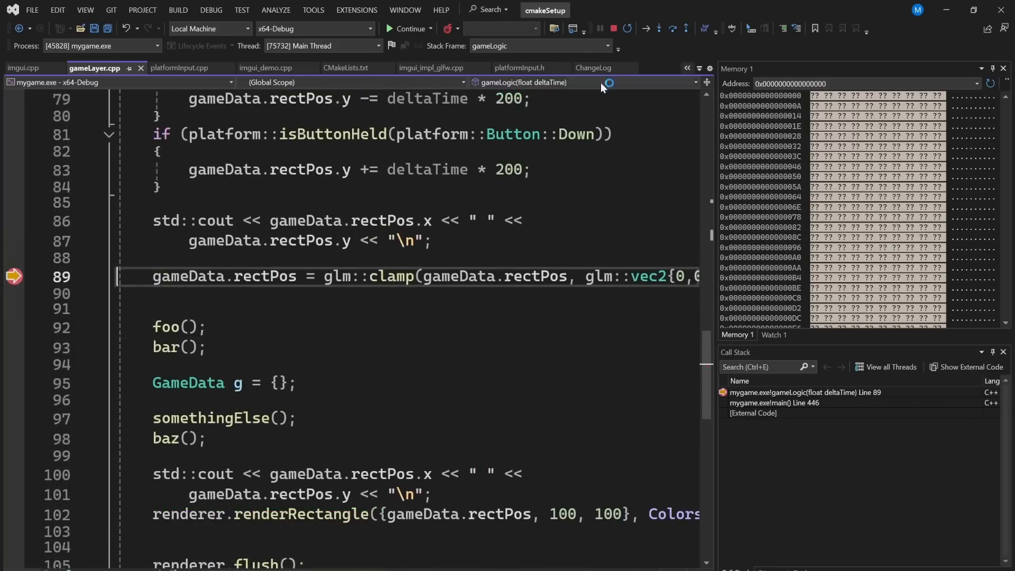
mouse_move(655, 29)
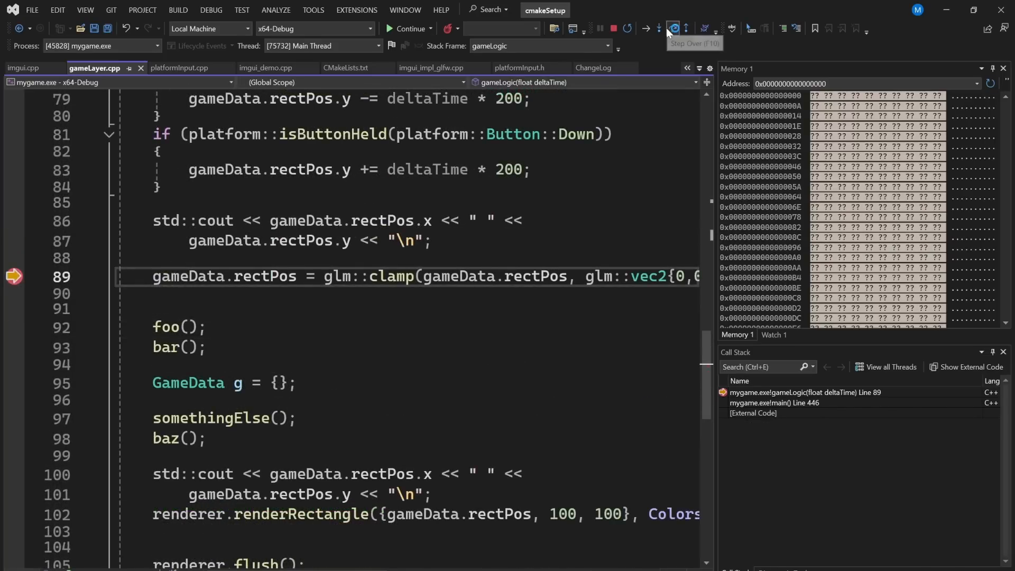
- Continue execution from the clamp line with breakpoints on lines 97, 105 and 109
click(654, 29)
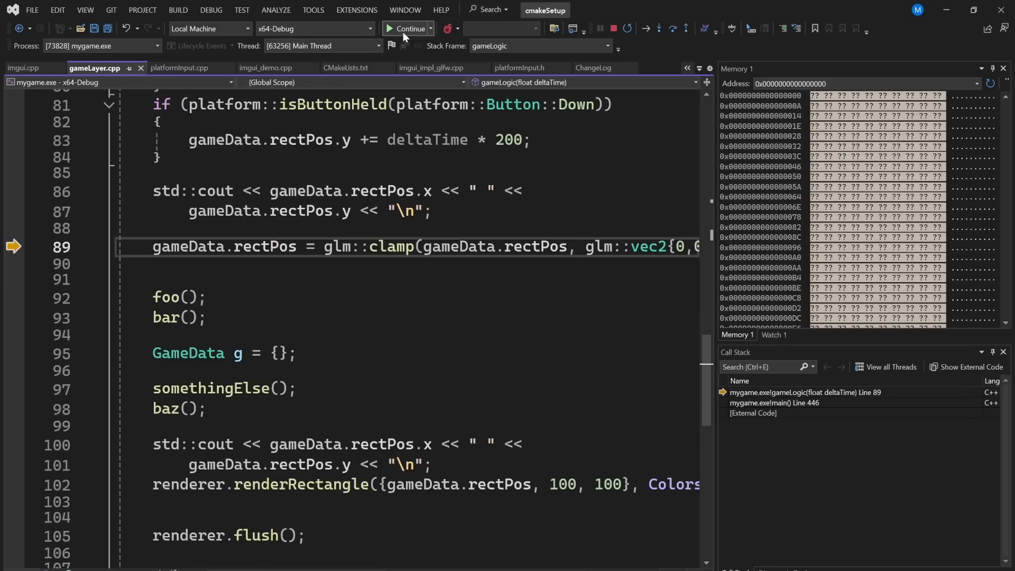
click(407, 28)
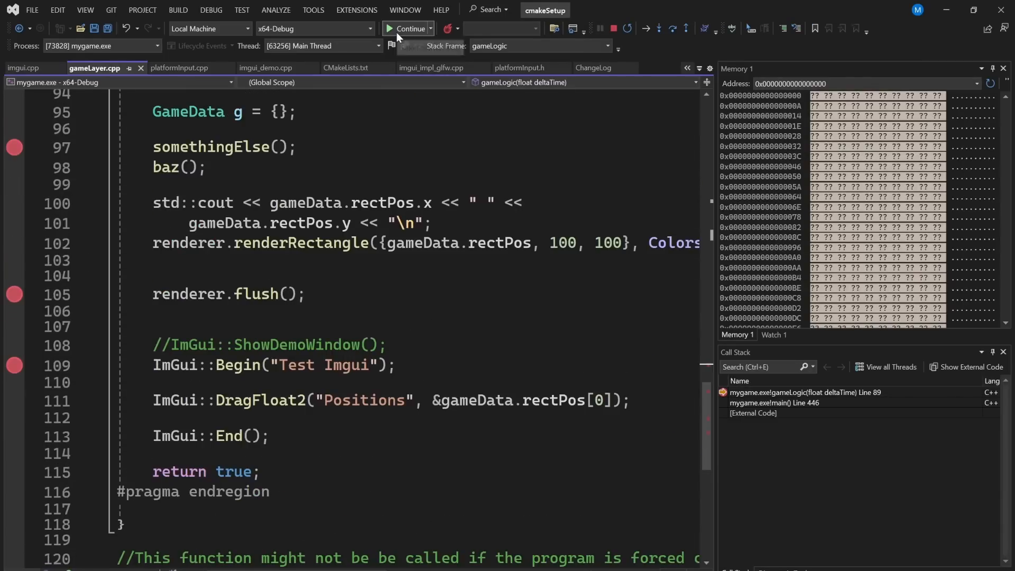
- Resume the game and place the caret after the bar() call
click(210, 9)
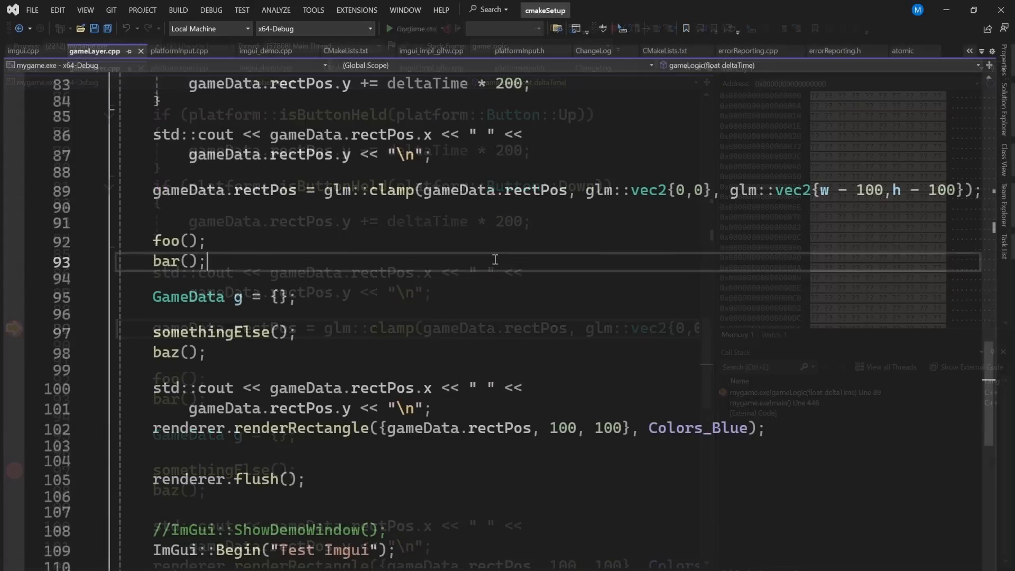
click(411, 28)
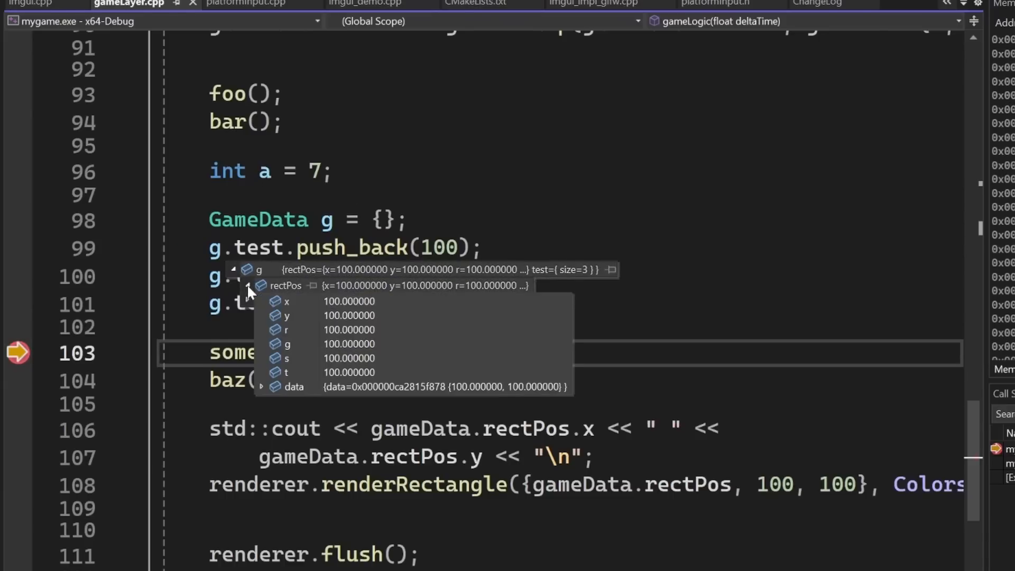
- Inspect g's DataTip, showing rectPos fields at 100 and three test items
click(248, 299)
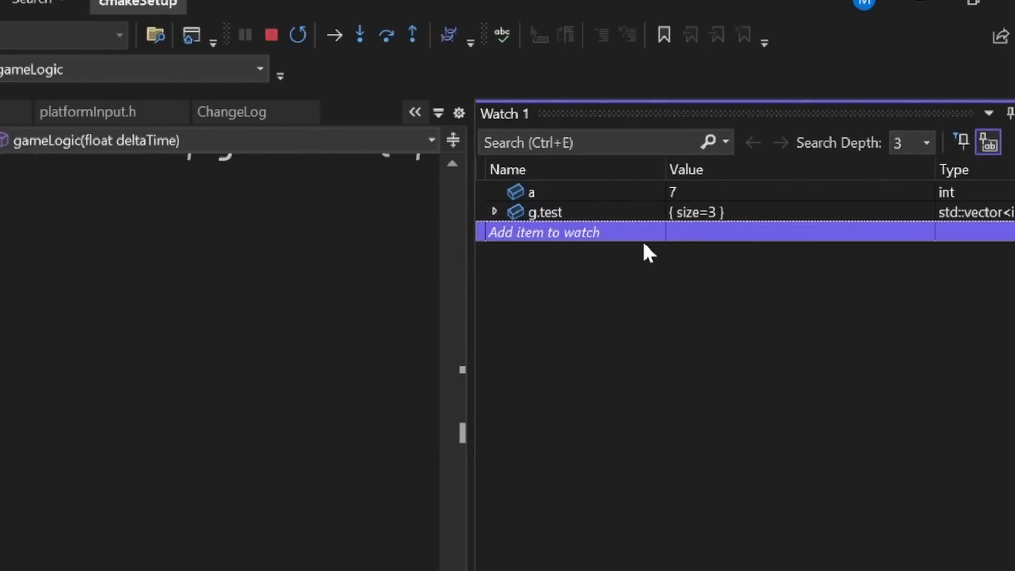
- Add g.test and related expressions to Watch 1, showing g.test[0] = 100 and size 3
text(g.test.size()
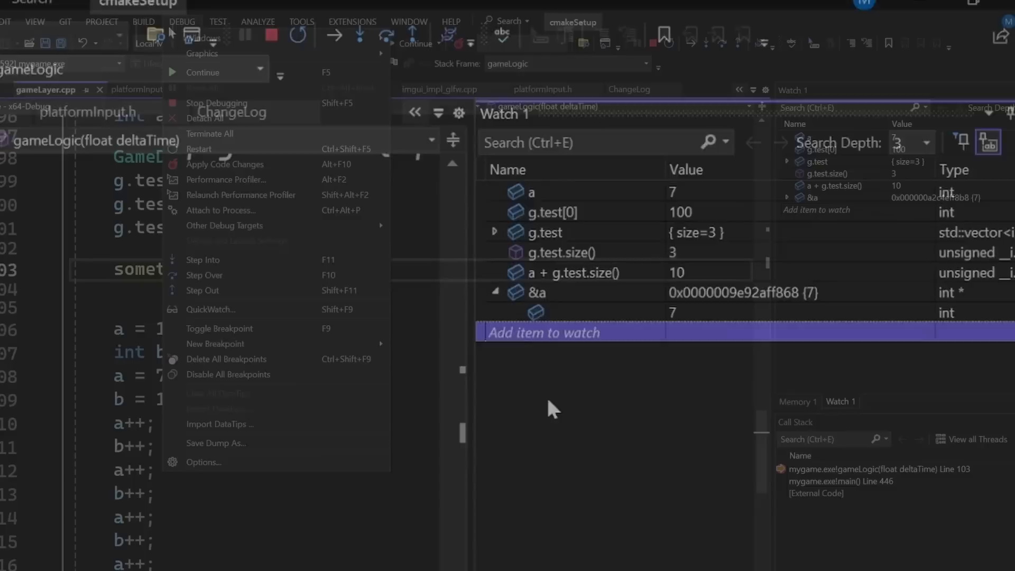
- Open a Memory 2 view below the code pointed at the address of a
click(550, 408)
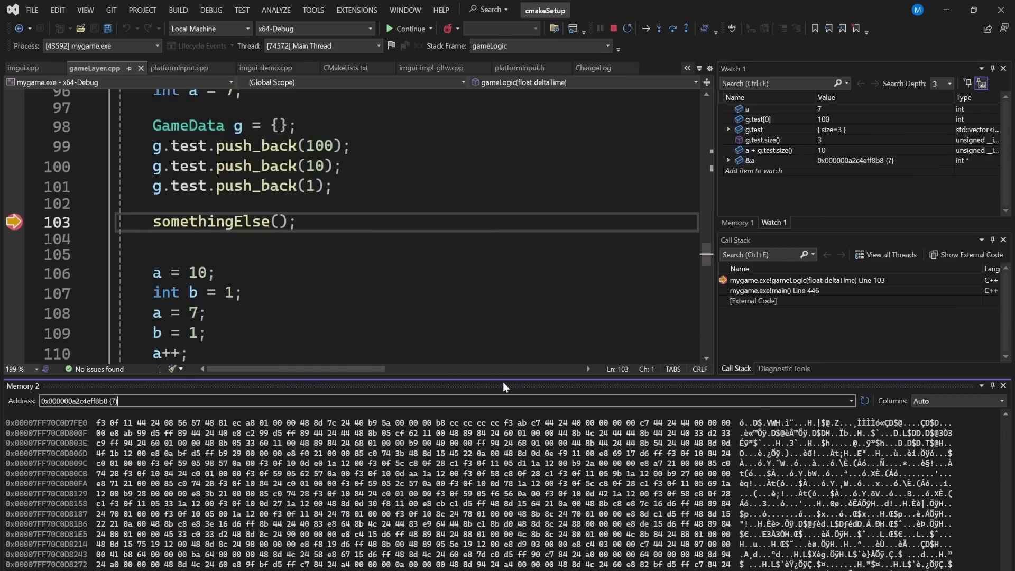
click(672, 28)
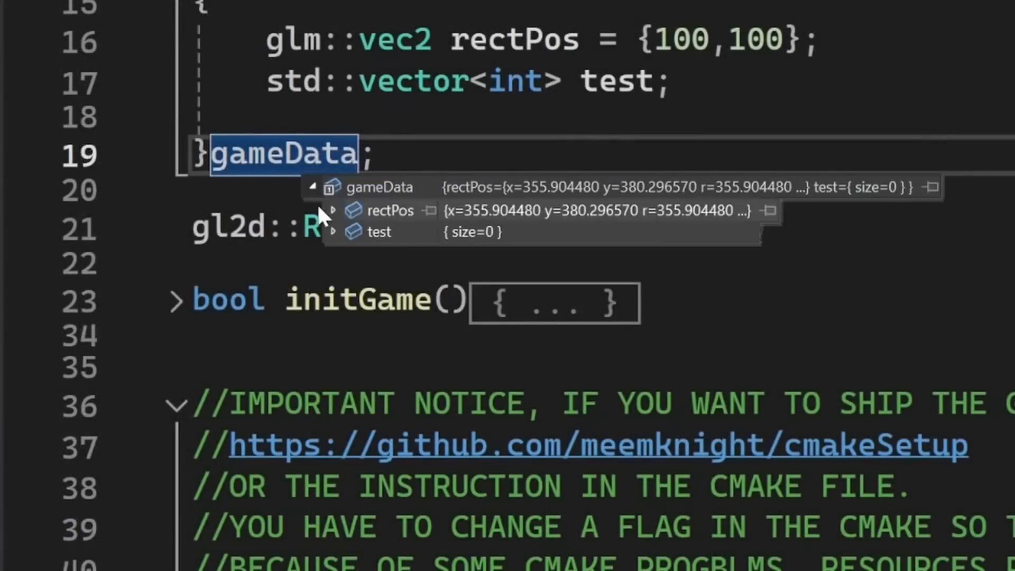
- Add gameData to the watch list, revealing rectPos near 355.9, 380.3 and an empty test vector
right_click(389, 210)
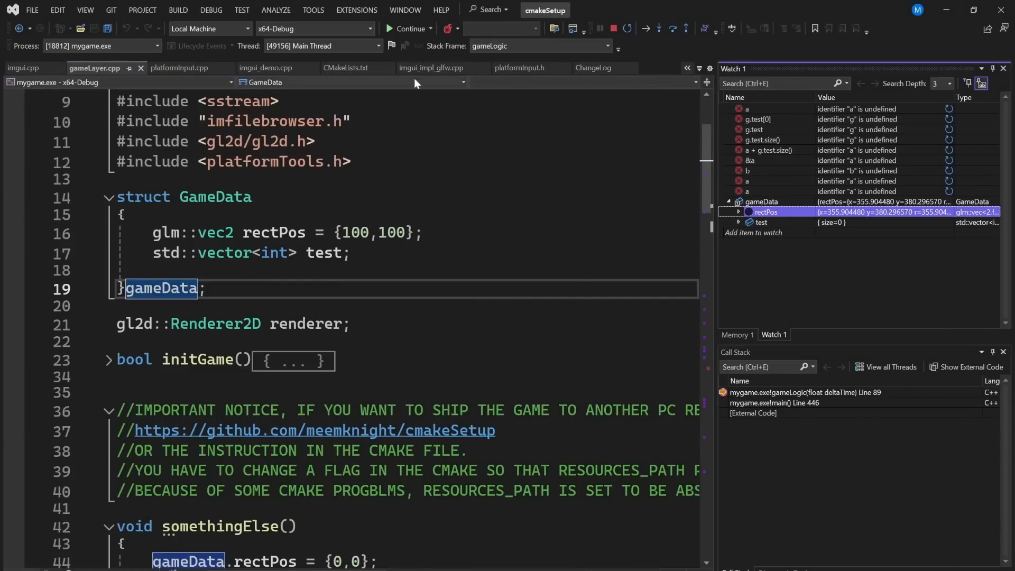
click(410, 28)
text(in)
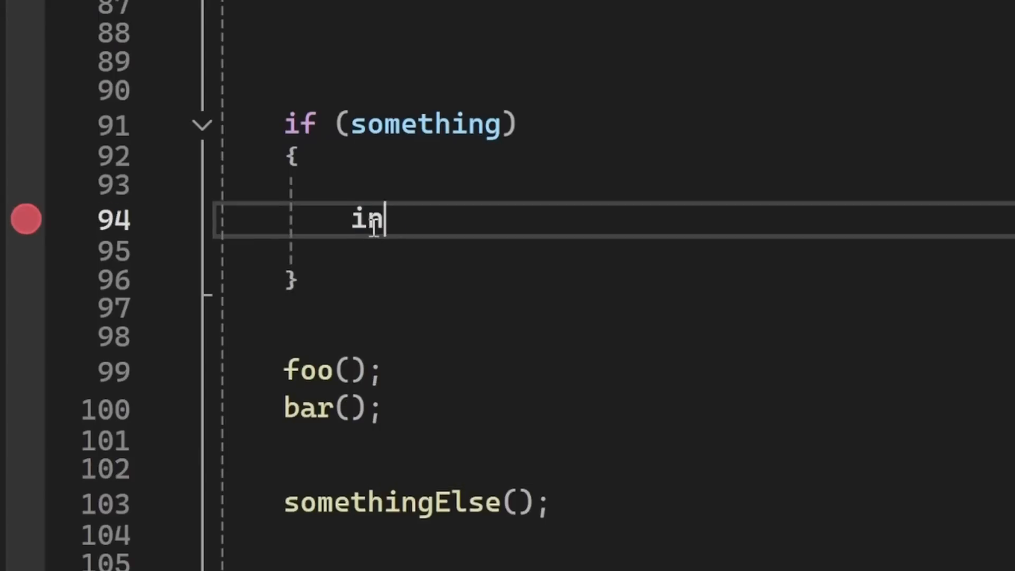
- Write int _ = 0; on line 94 inside the if (something) block, keeping its breakpoint
text(t _ = 0;)
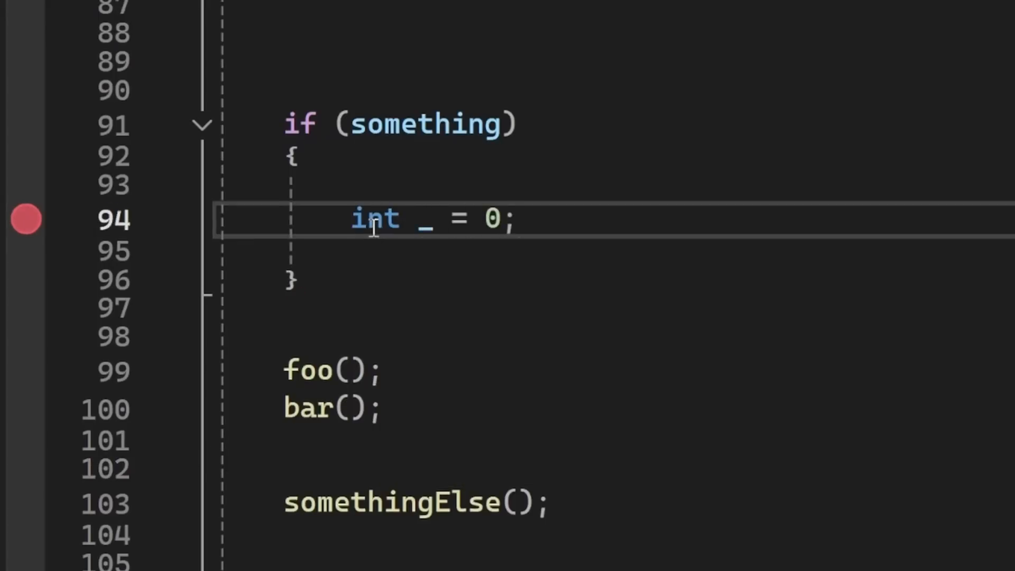